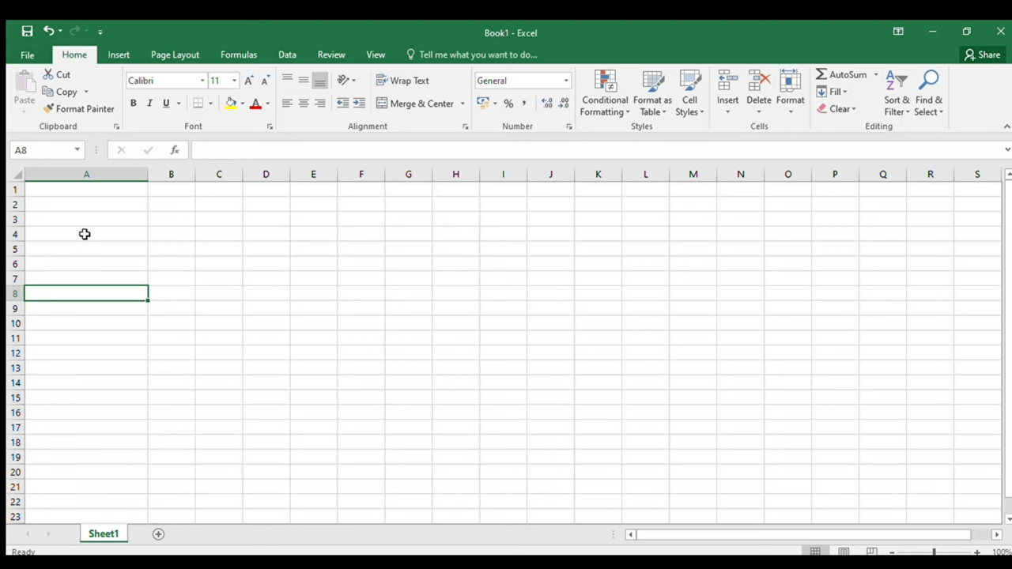
Label the Opening Balance Sheet row and extend the month series from Jun-19 to May-20
text(Opening)
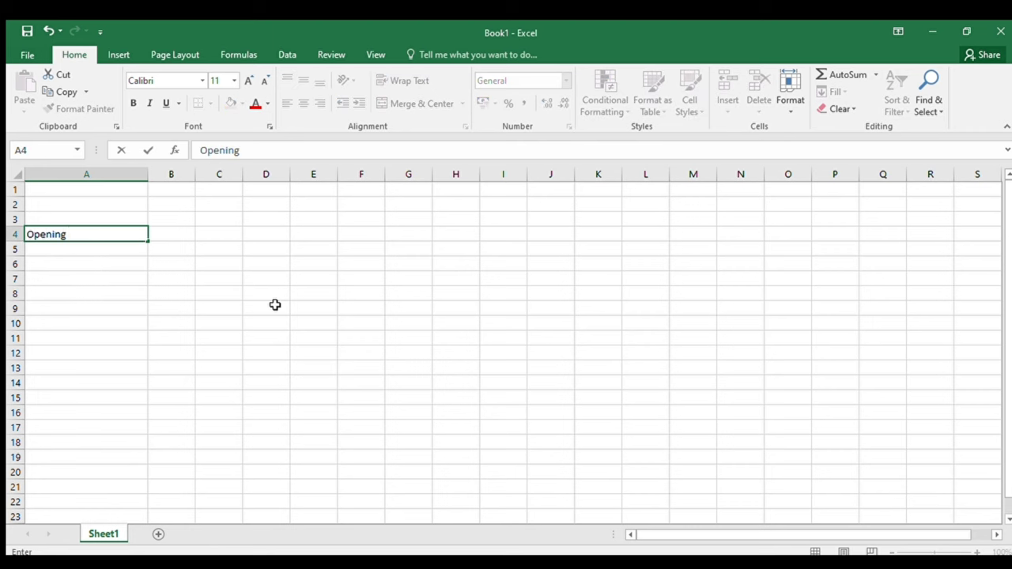
text(Balance Sheet)
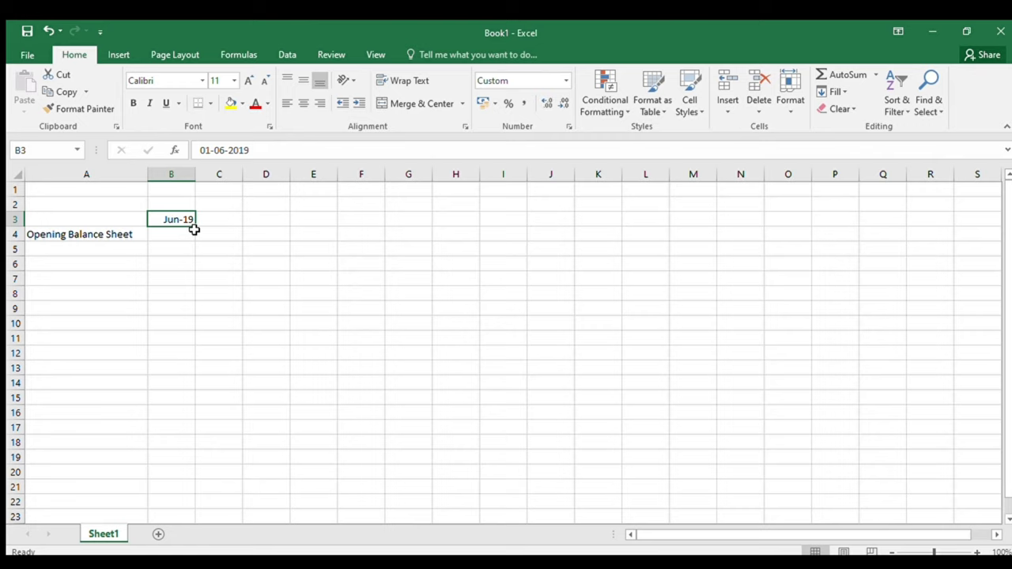
drag(193, 229, 664, 220)
text(Closing Balance)
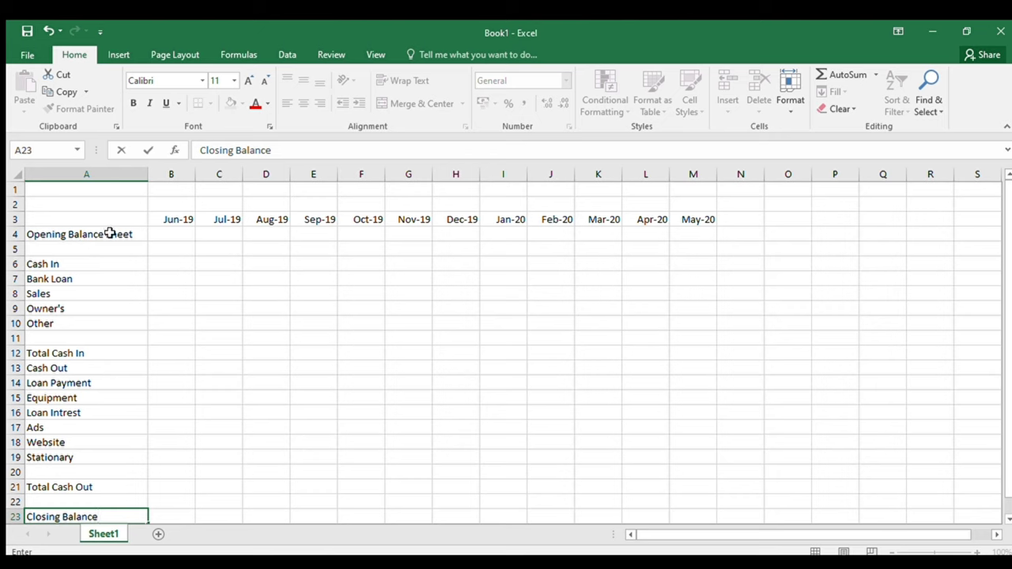
click(86, 353)
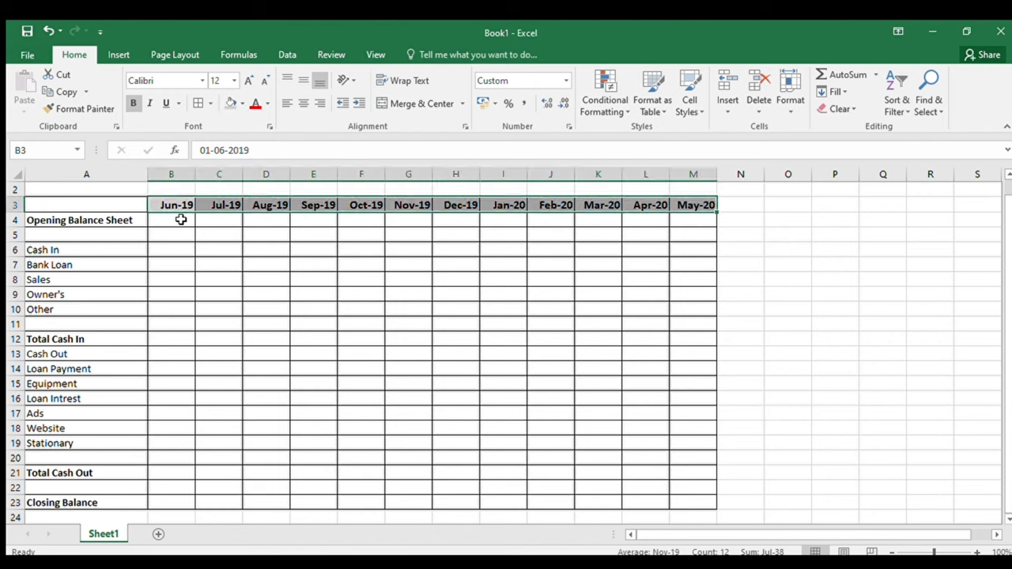
Bold the Opening Balance Sheet and total labels and centre the Cash In heading
click(85, 219)
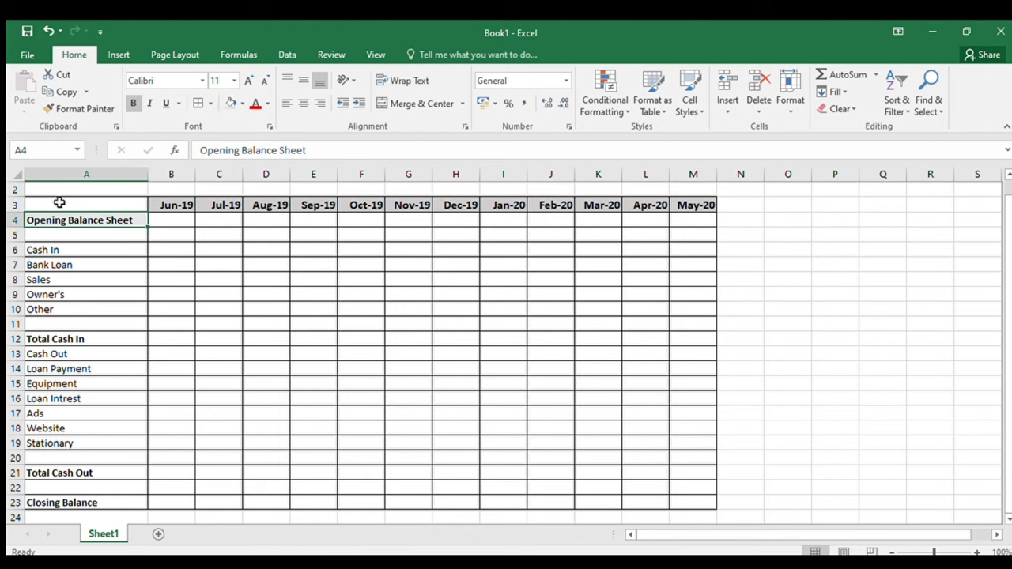
click(58, 473)
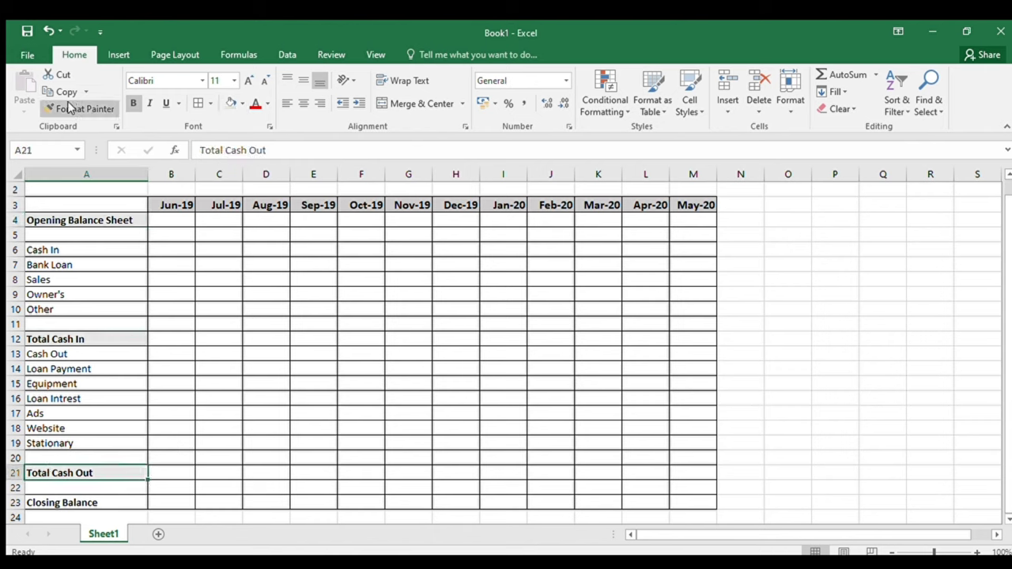
click(265, 354)
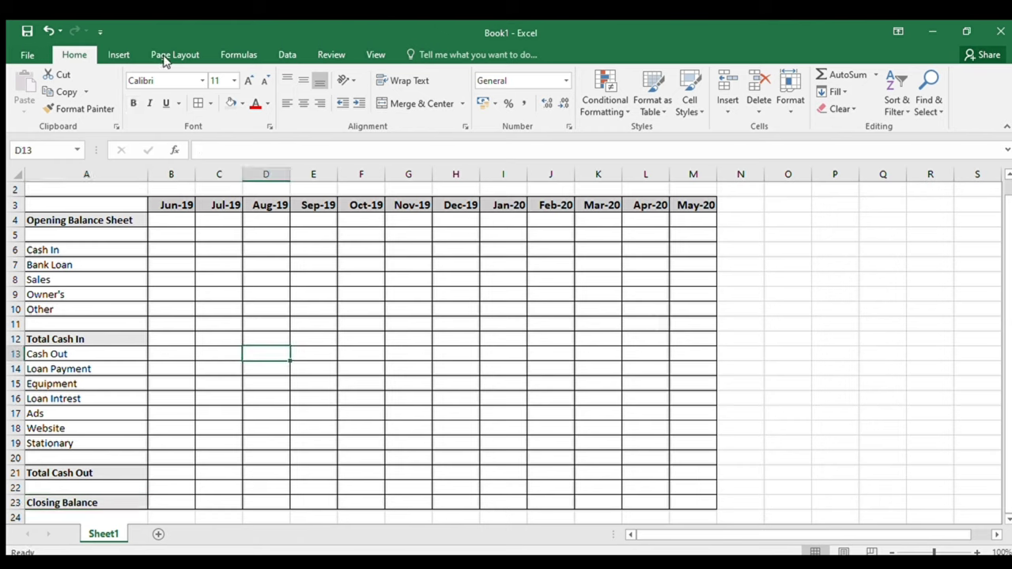
click(85, 249)
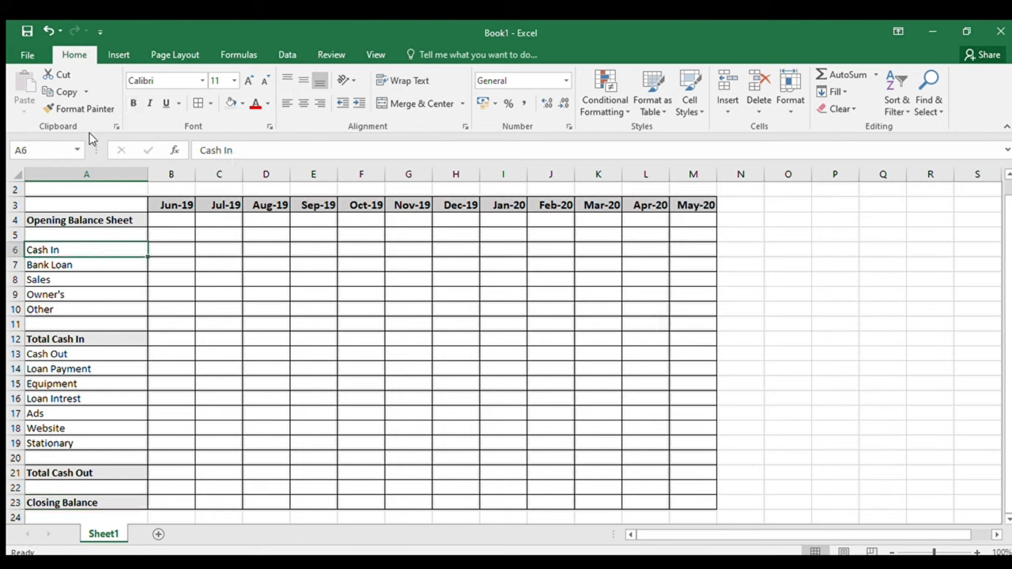
click(85, 354)
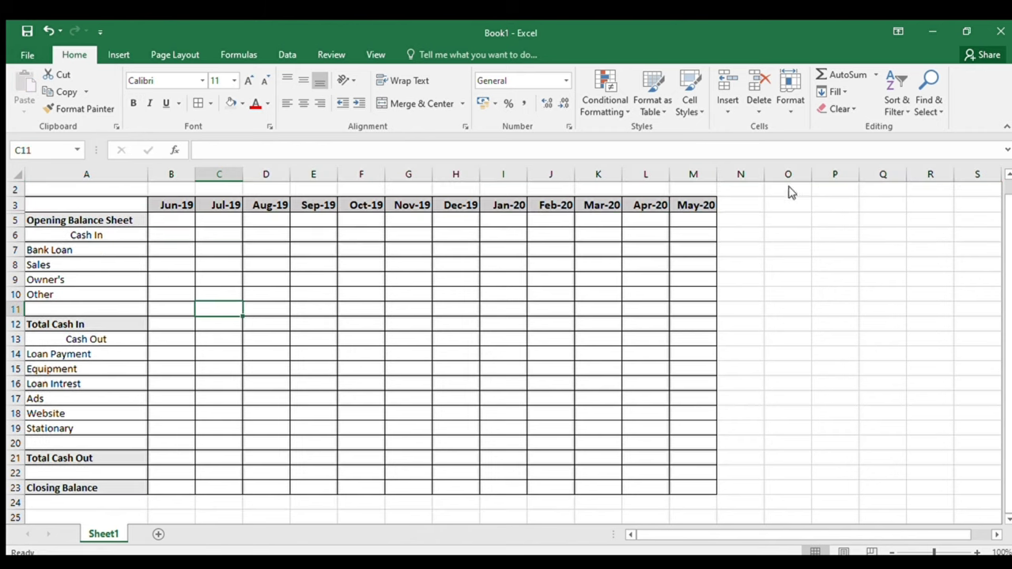
click(170, 324)
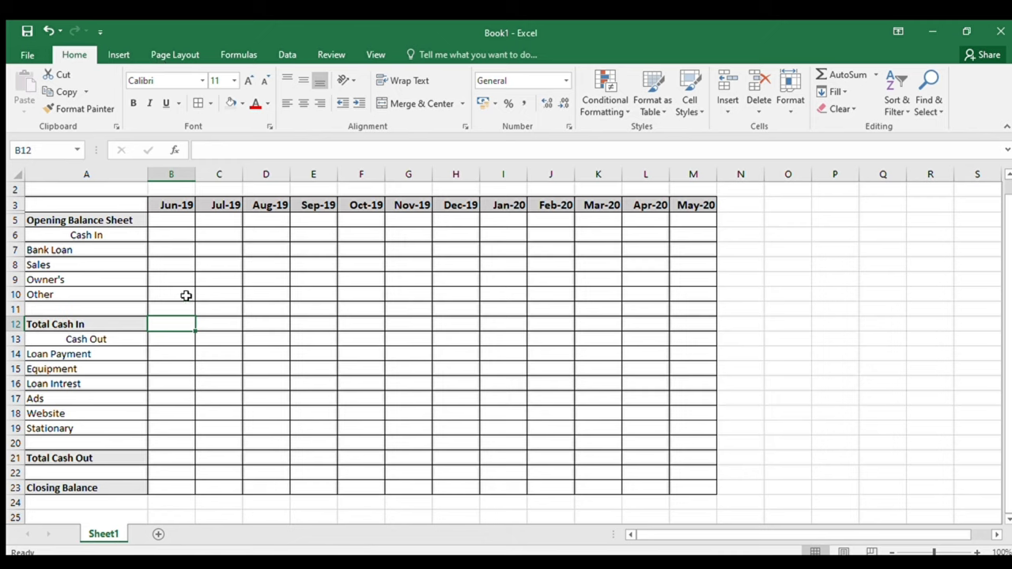
mouse_move(259, 364)
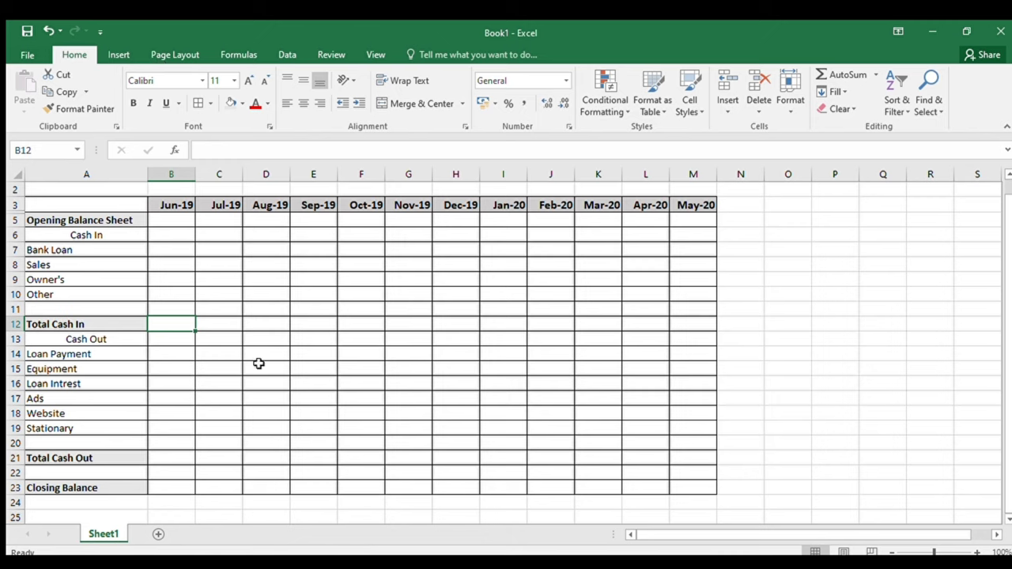
Enter SUM formulas for June's Total Cash In (B6:B11) and Total Cash Out
text(=sum()
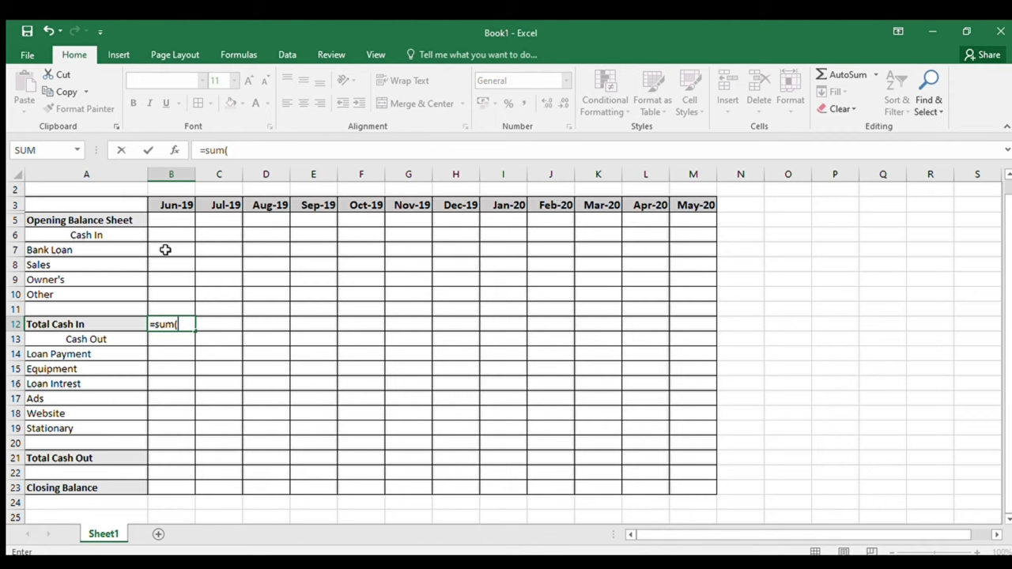
drag(170, 250, 171, 294)
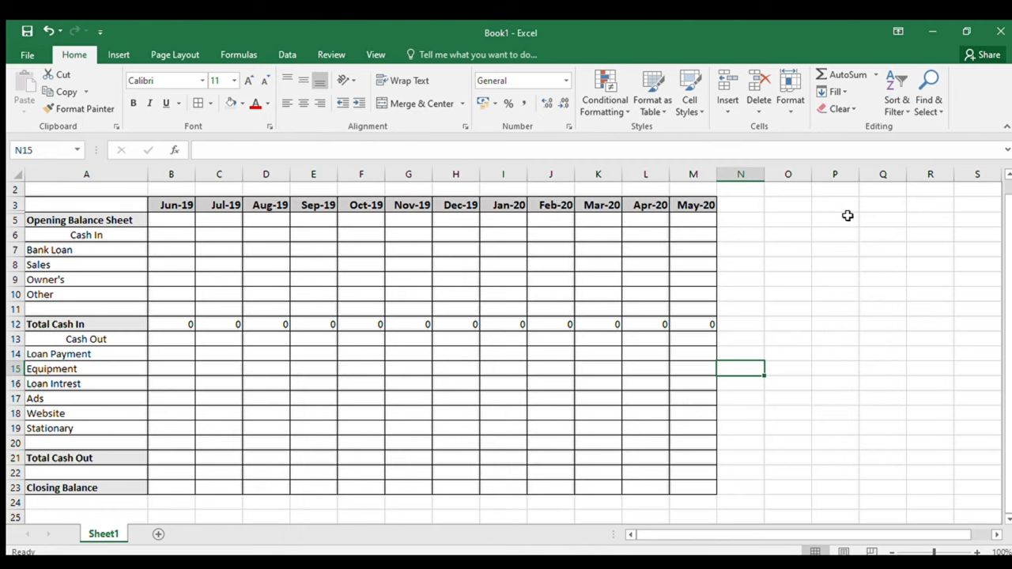
click(218, 427)
text(=)
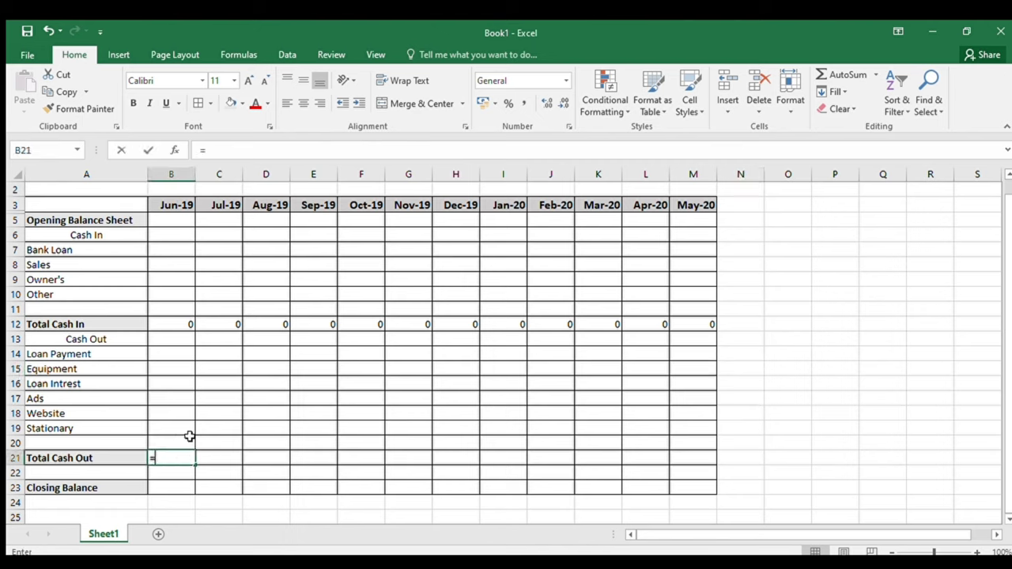
text(sum()
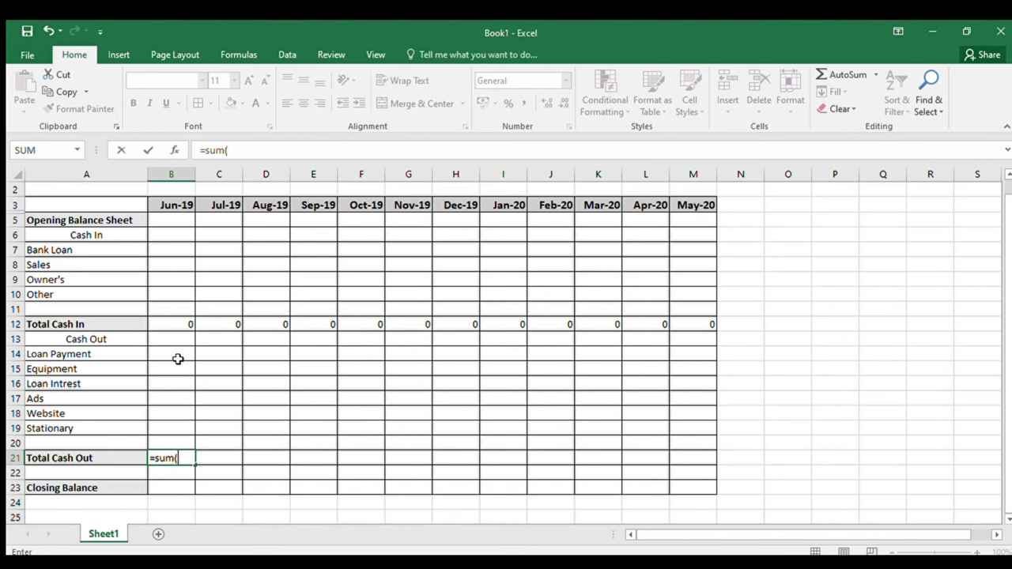
key(Return)
text(=)
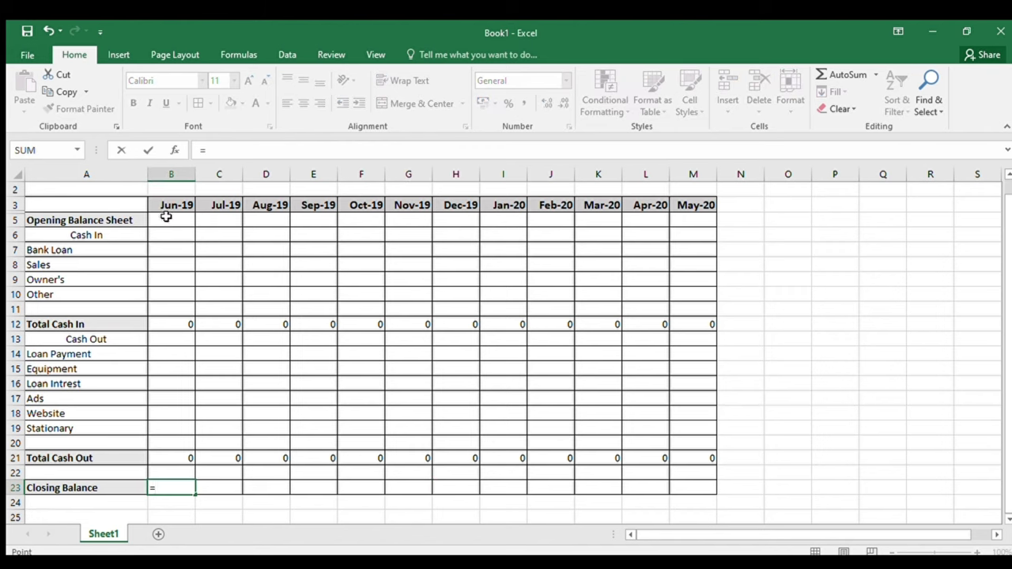
Build the Closing Balance formula from opening balance plus Total Cash In, and note 'everything is in lakhs'
click(171, 220)
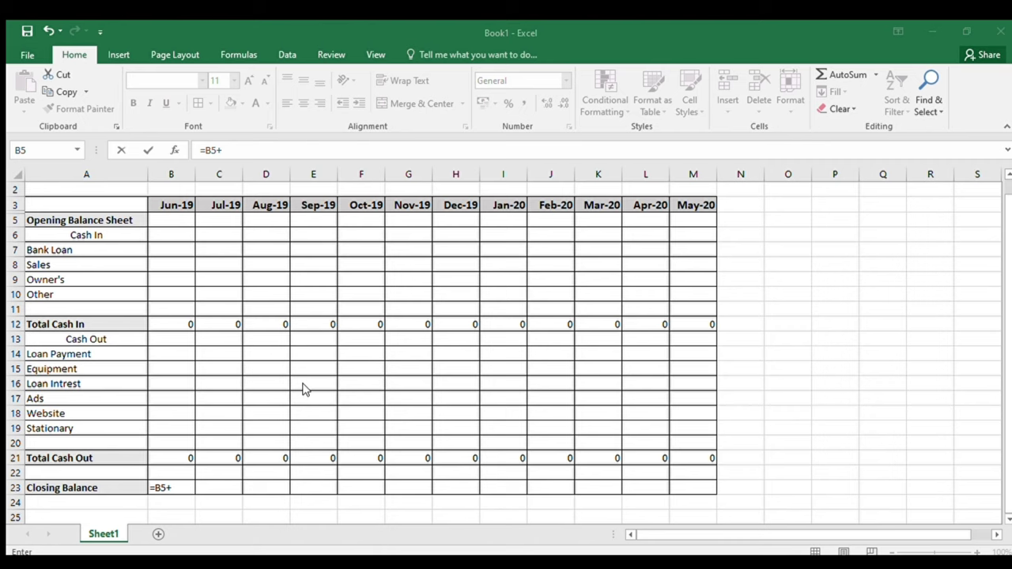
click(170, 220)
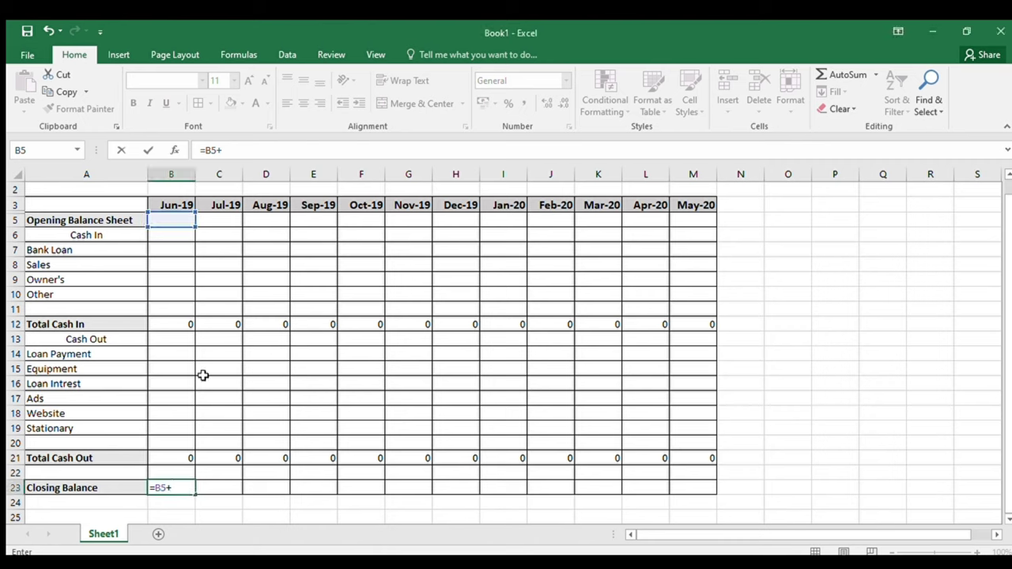
click(170, 324)
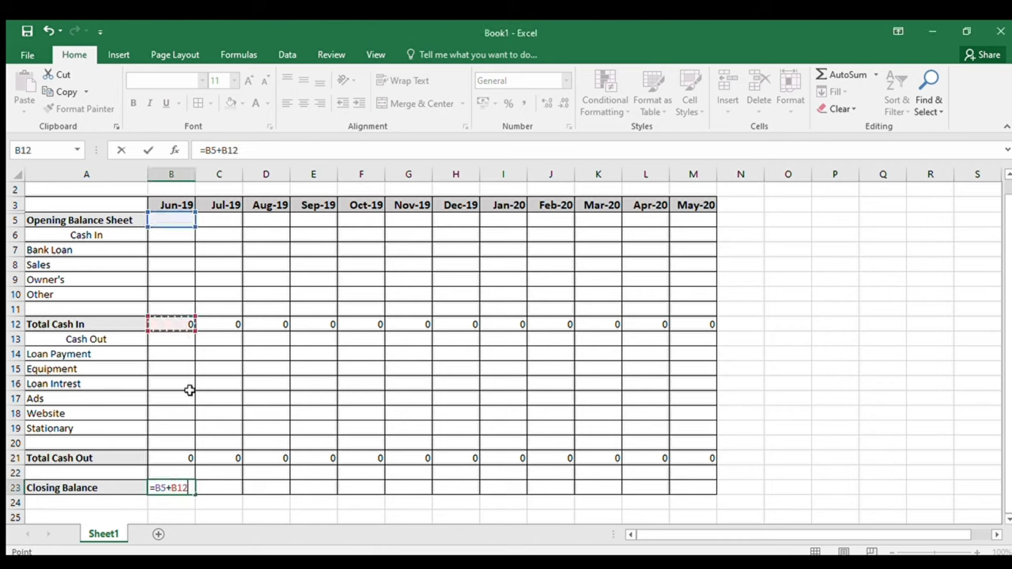
key(Return)
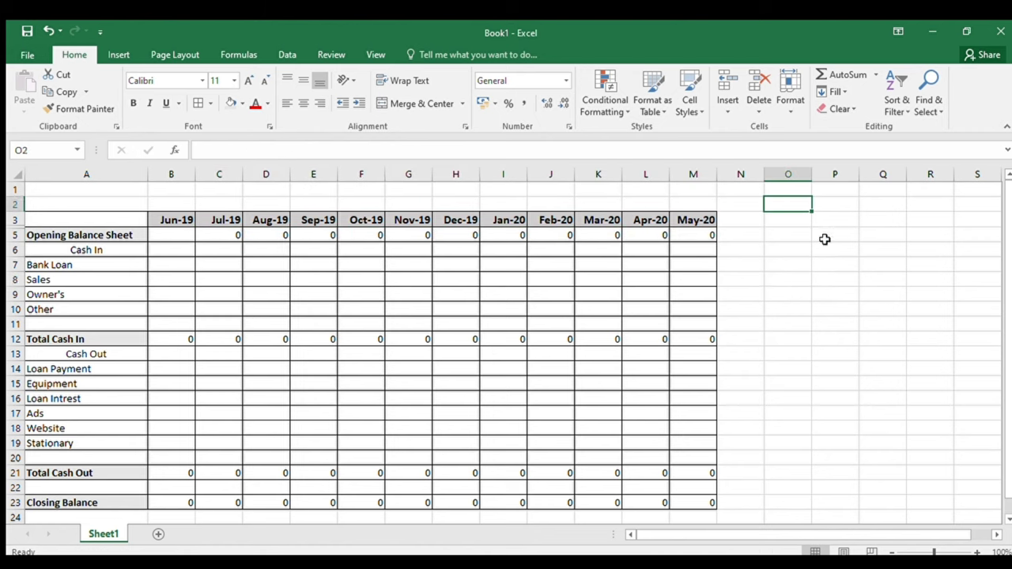
text(everything is in lakhs)
click(172, 264)
text(50)
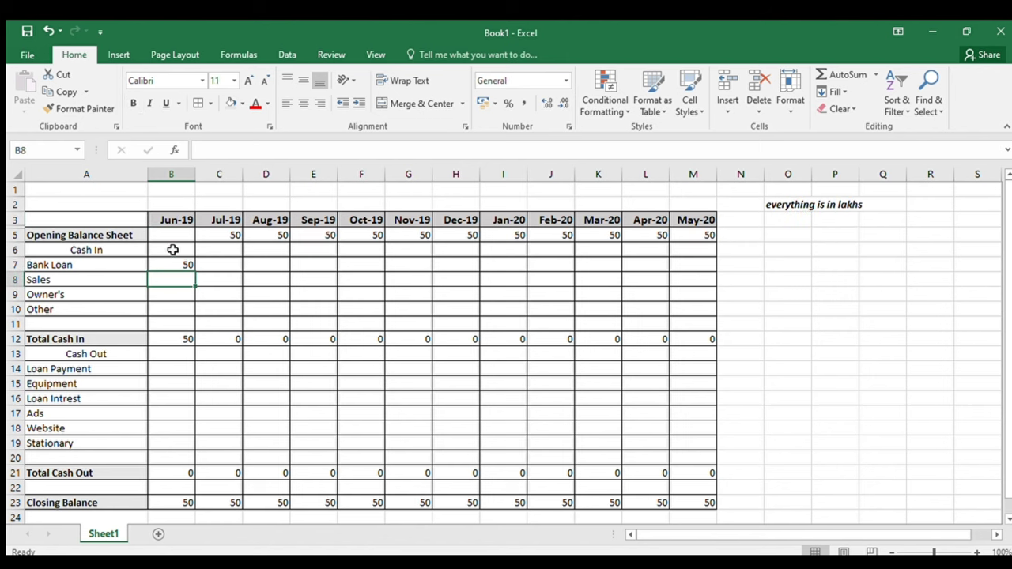
Enter cash-in figures for Jun-19 to Nov-19: Bank Loan 3, 88, 100 and Owner's 4
text(33)
click(265, 309)
text(89)
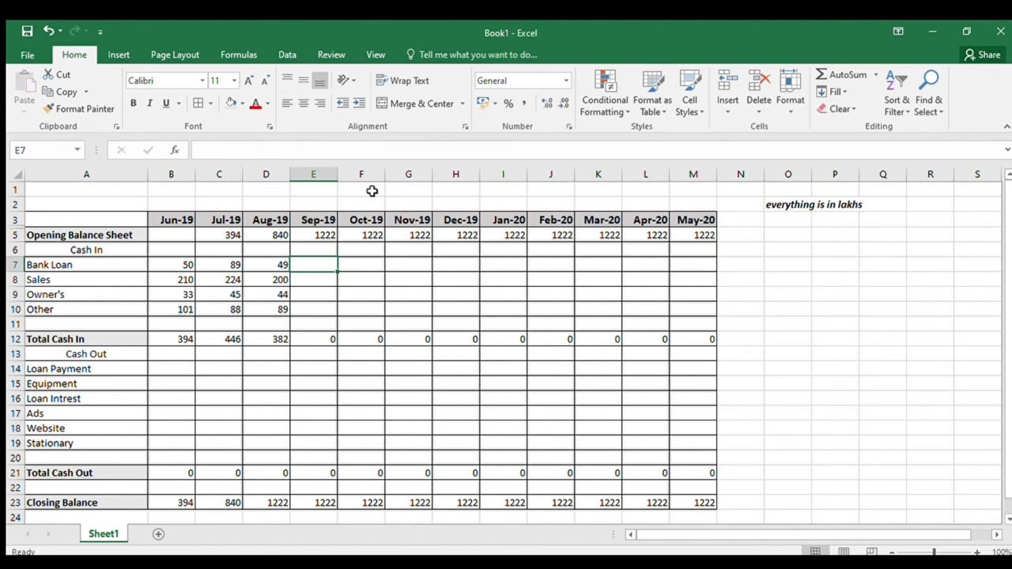
text(88)
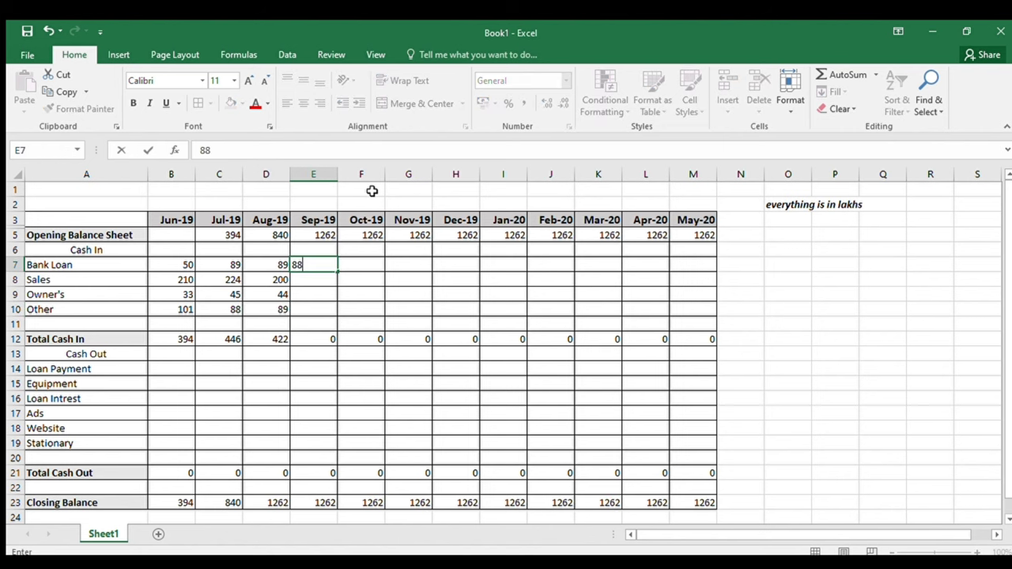
key(Return)
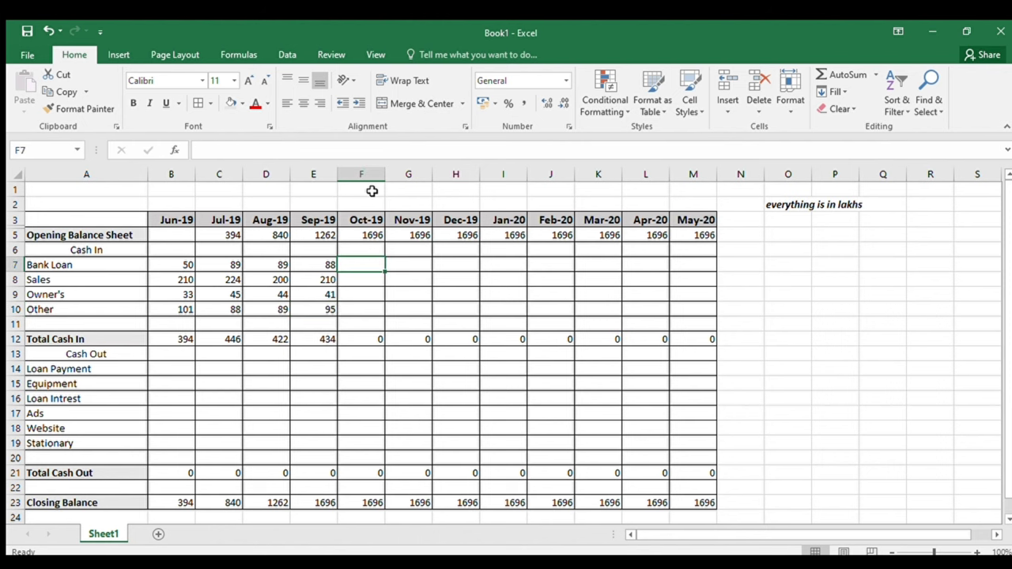
text(100)
click(362, 280)
text(260)
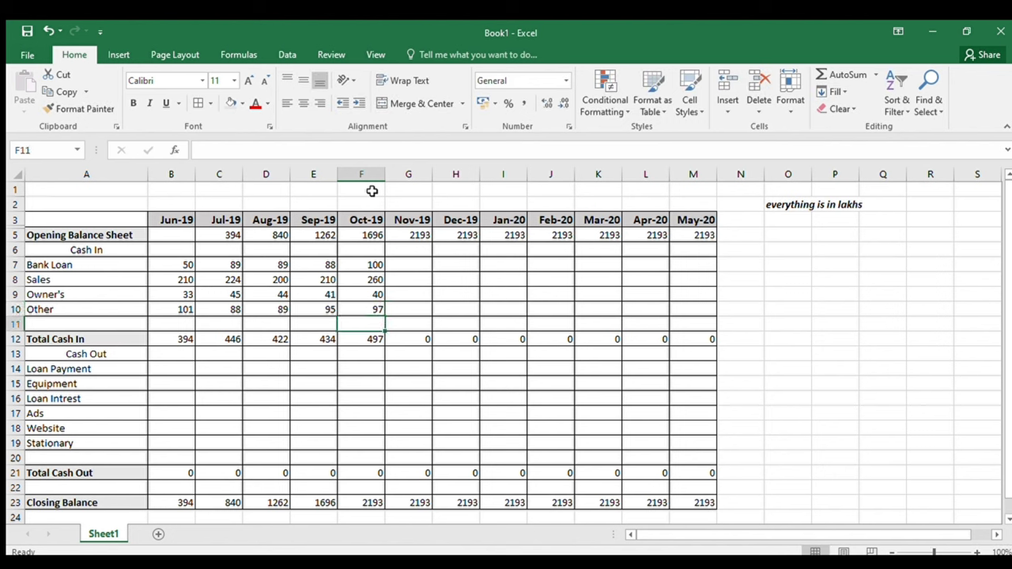
click(408, 265)
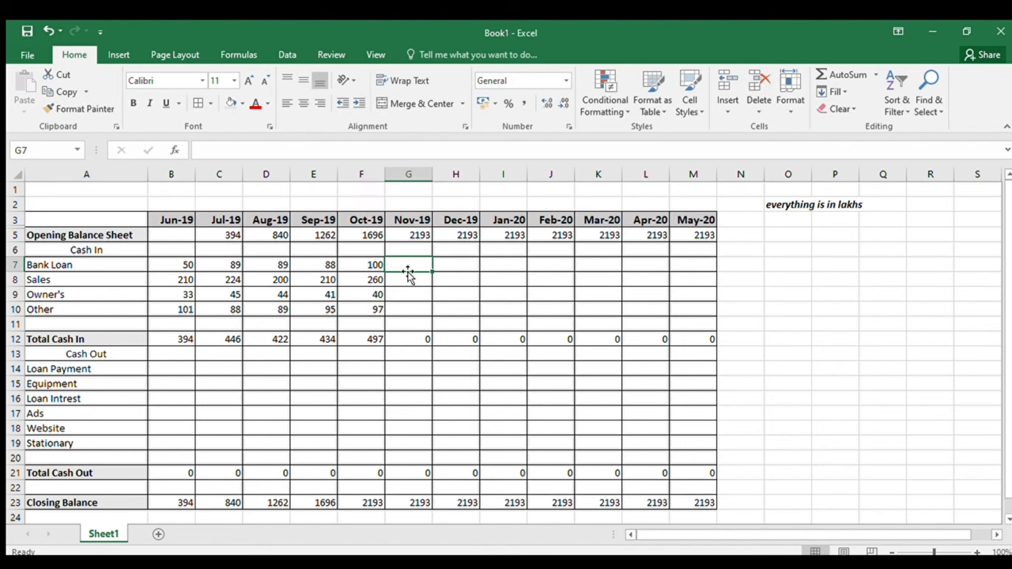
text(4)
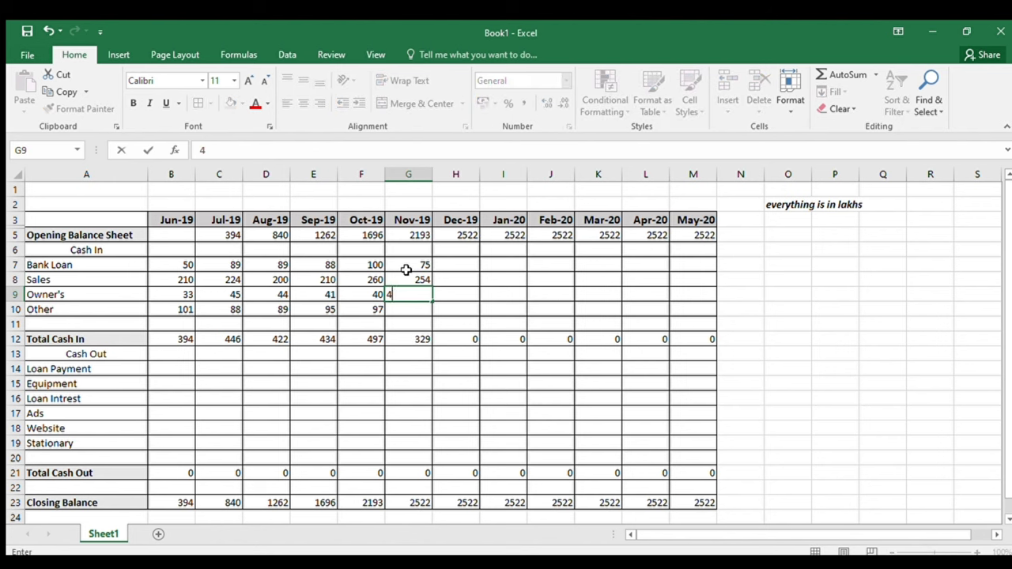
key(Return)
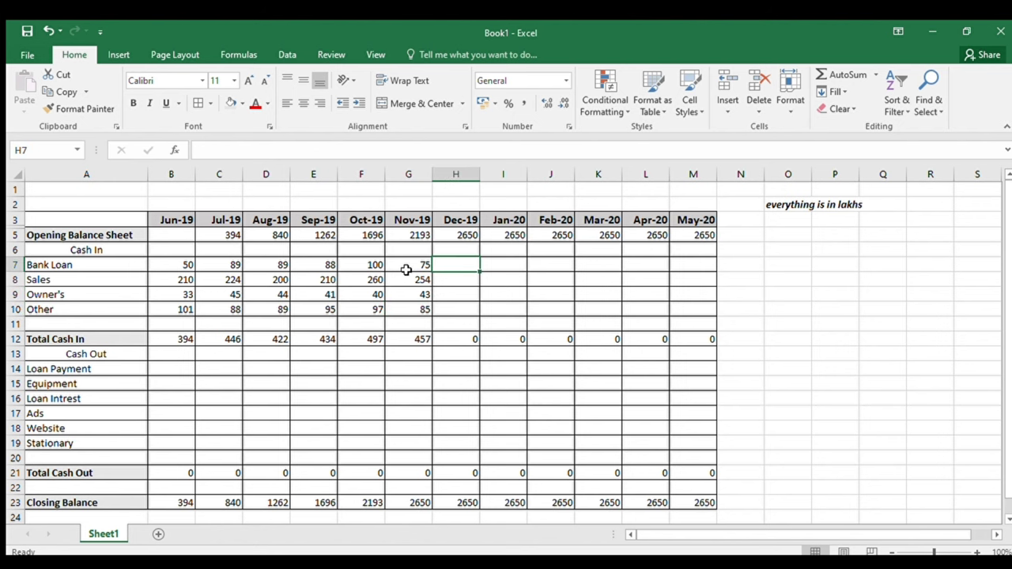
Enter cash-in figures for Dec-19 to Mar-20: 199, Sales 1863, 6, 280, 236, 10, 100
text(199)
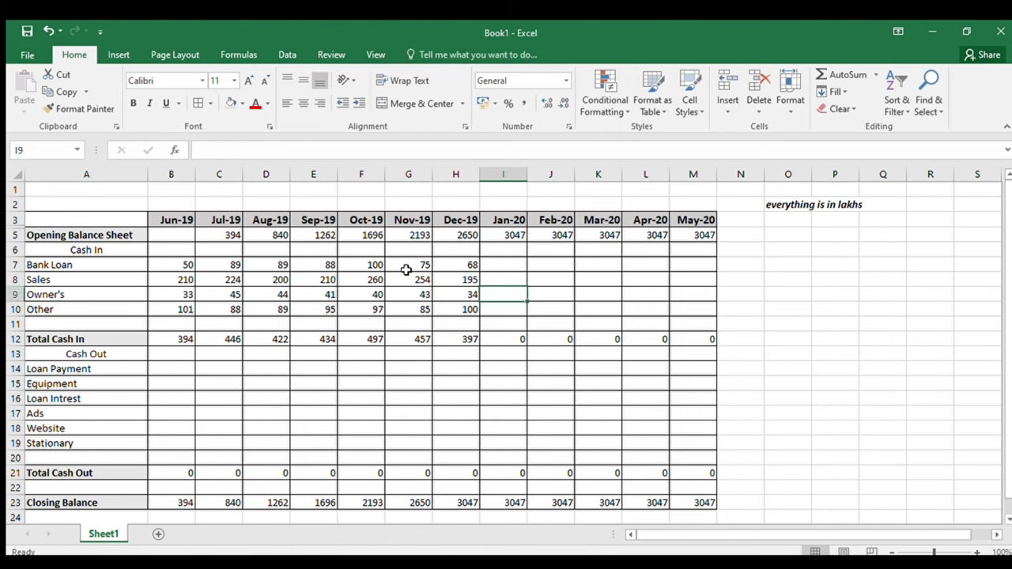
text(1863)
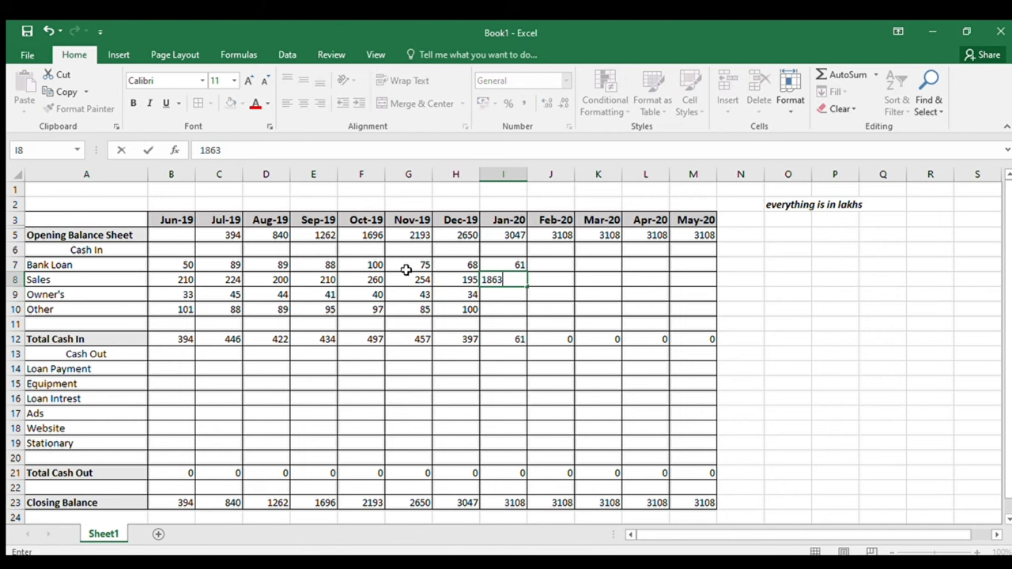
key(Return)
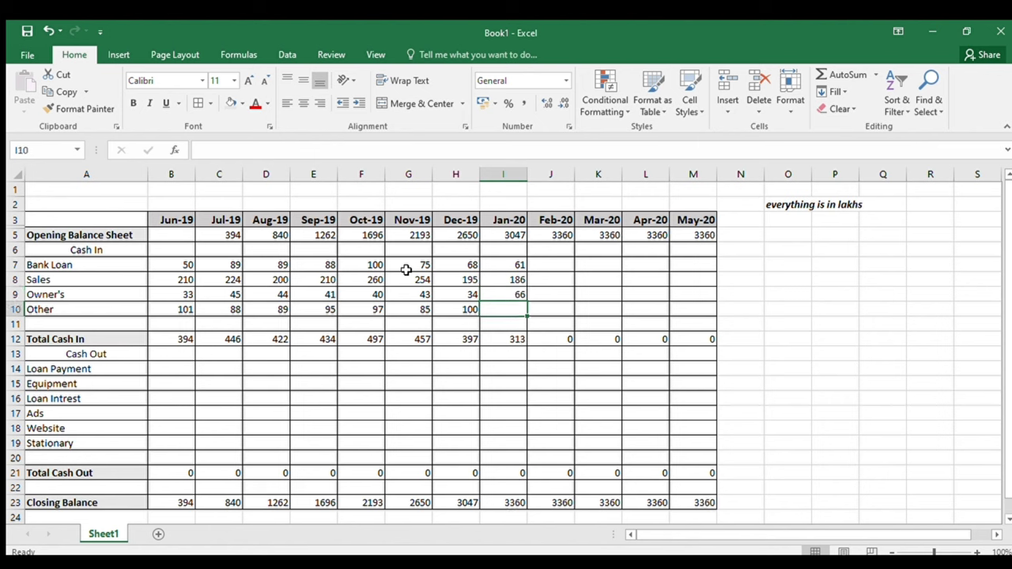
text(6)
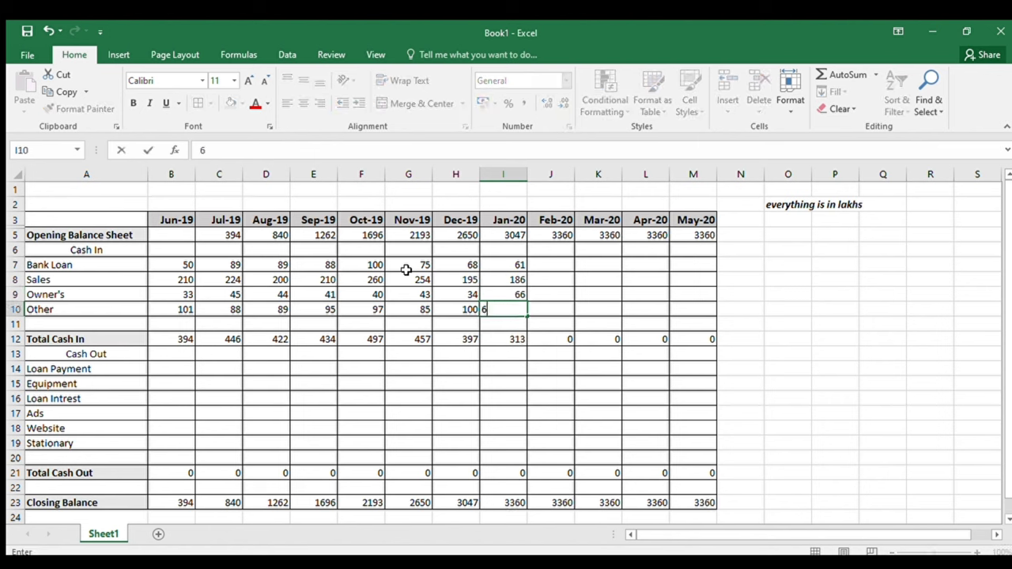
text(280)
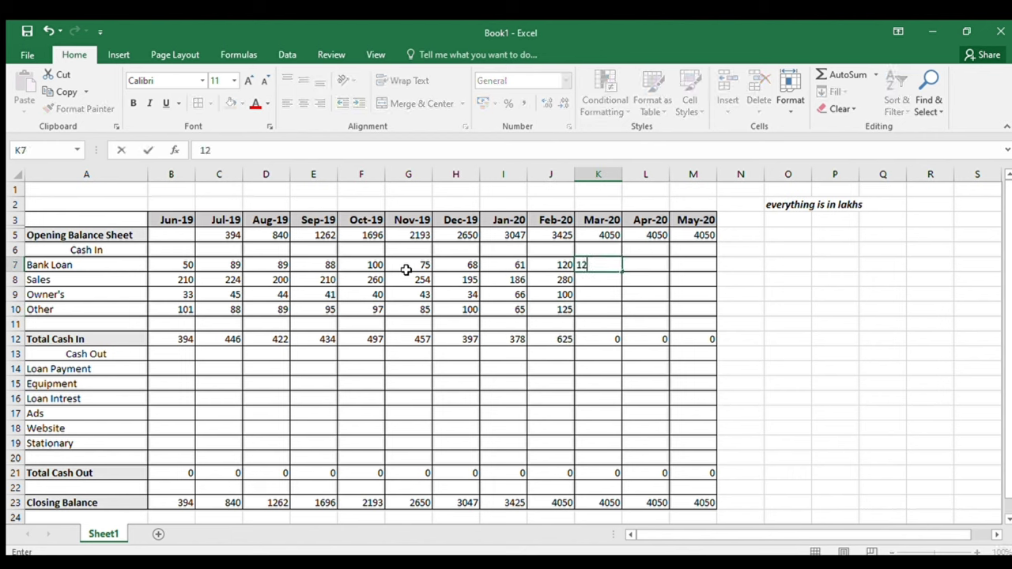
text(236)
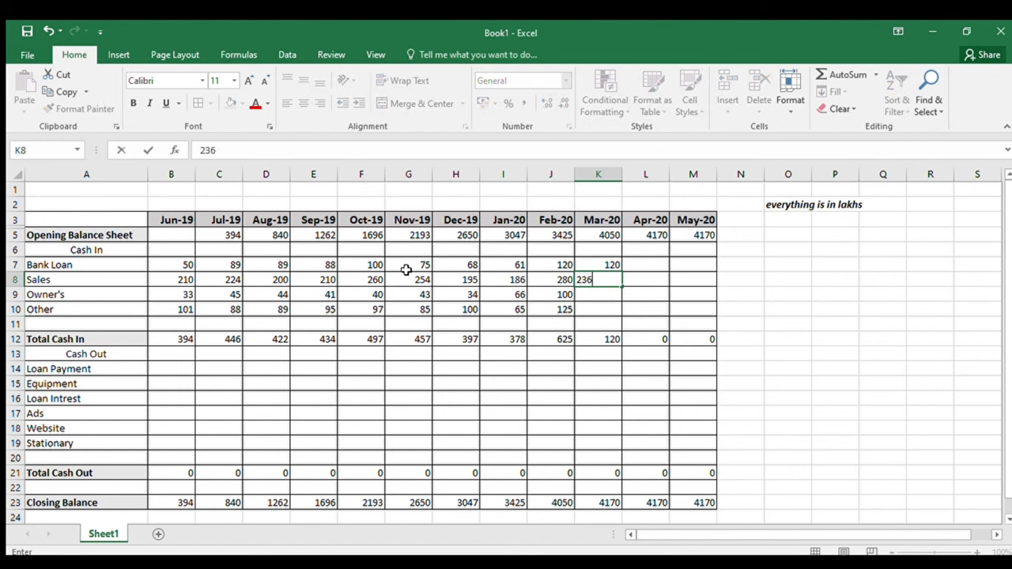
text(100)
click(599, 309)
text(125)
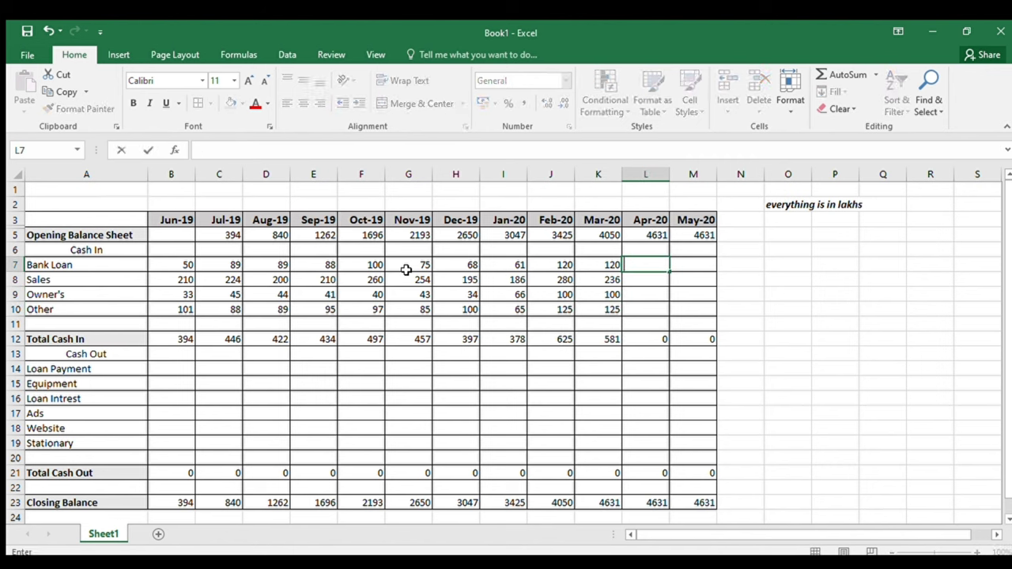
text(100)
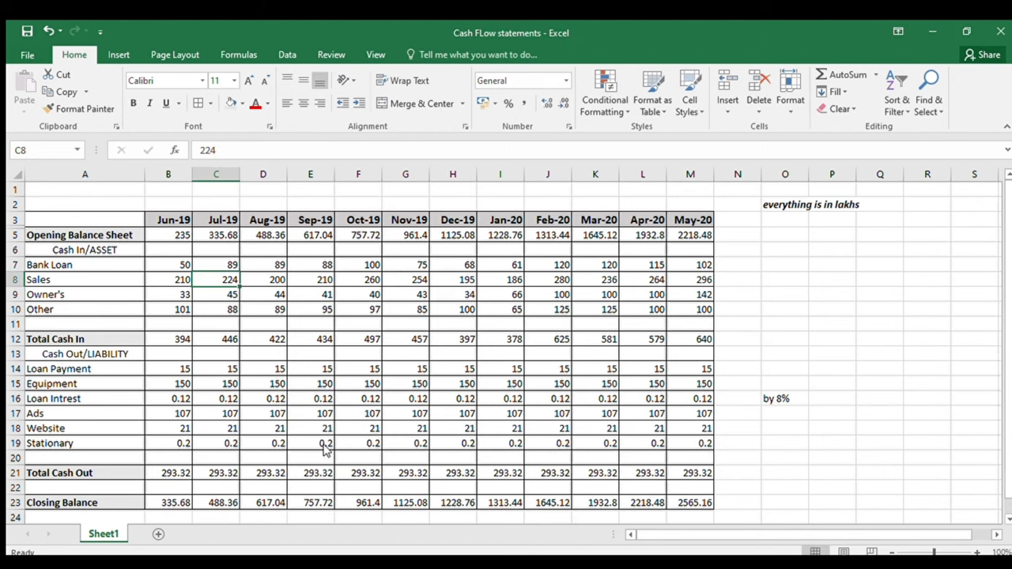
mouse_move(444, 323)
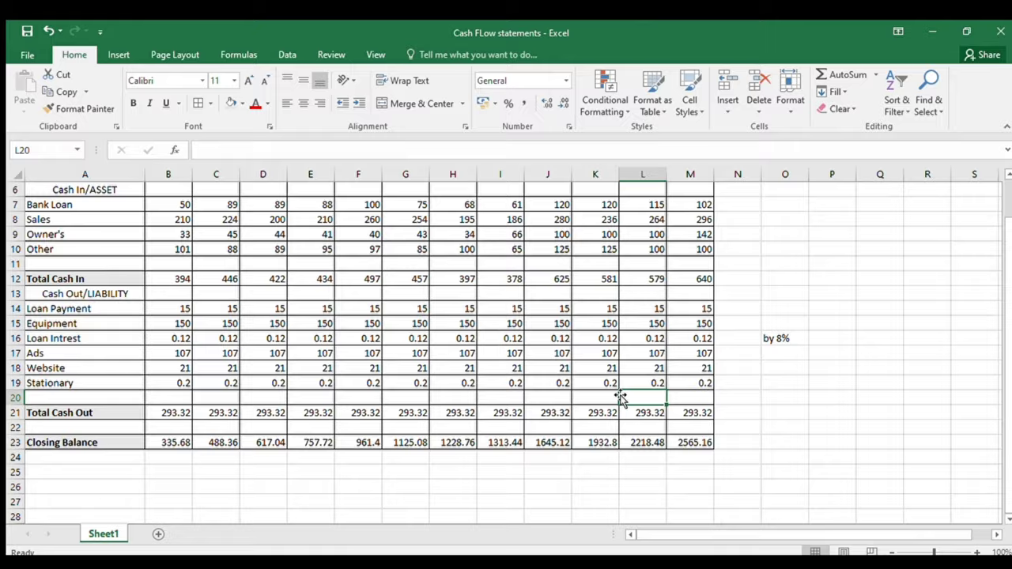
Scroll up to review the completed cash flow statement
scroll(up, 3)
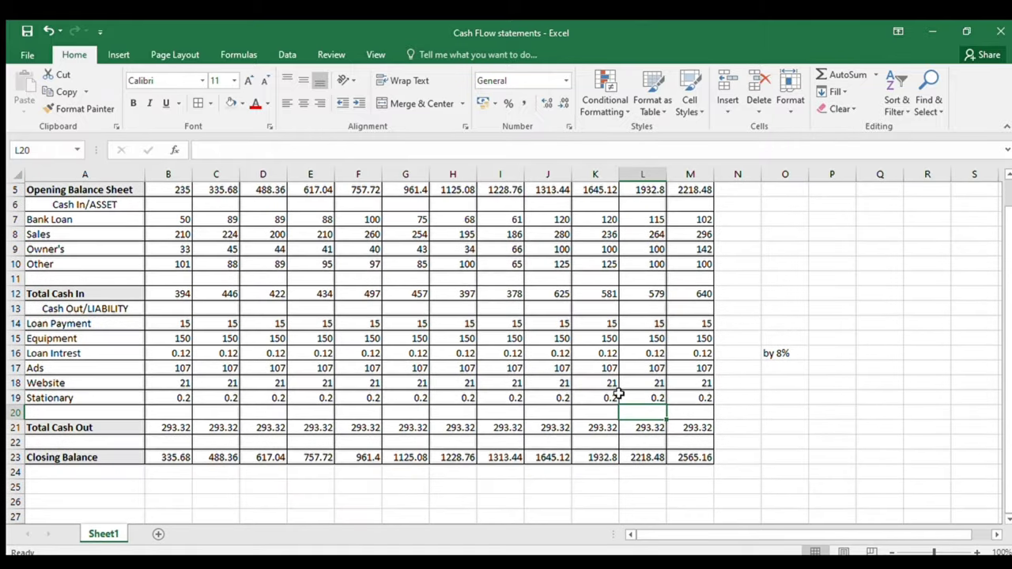